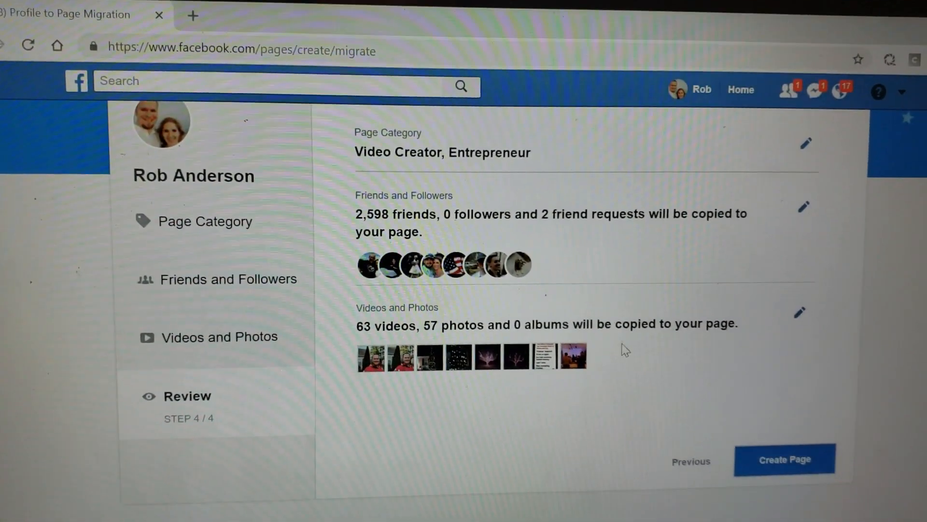
left_click(784, 460)
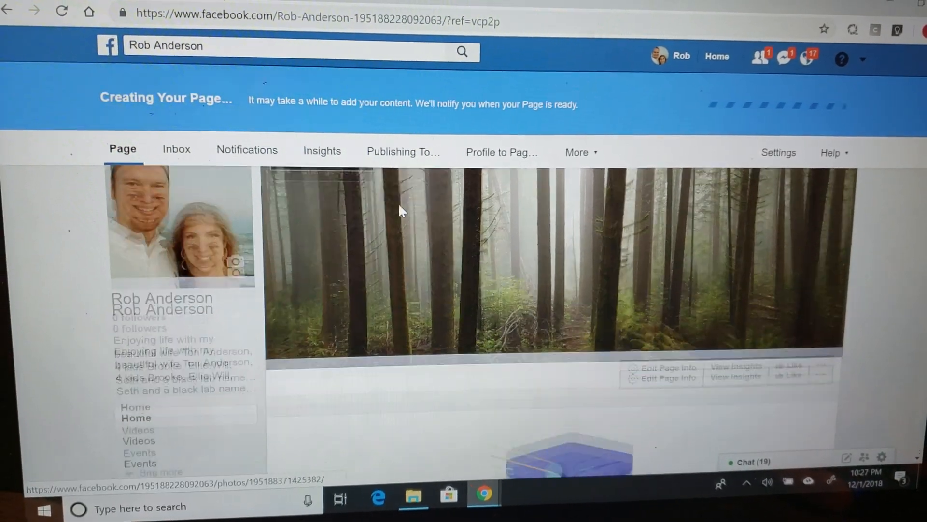
Step: Scroll the new Rob Anderson Page down to its empty Spotlight Videos section
scroll("down", 3)
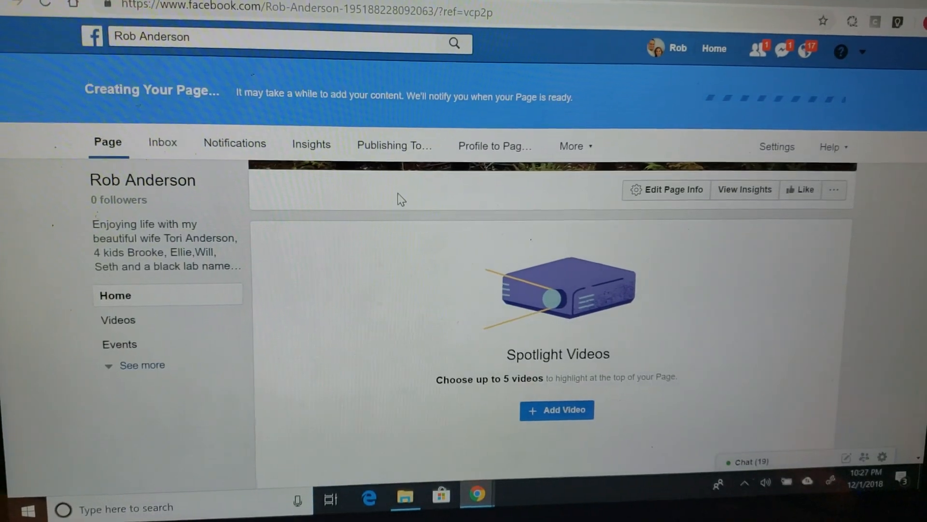